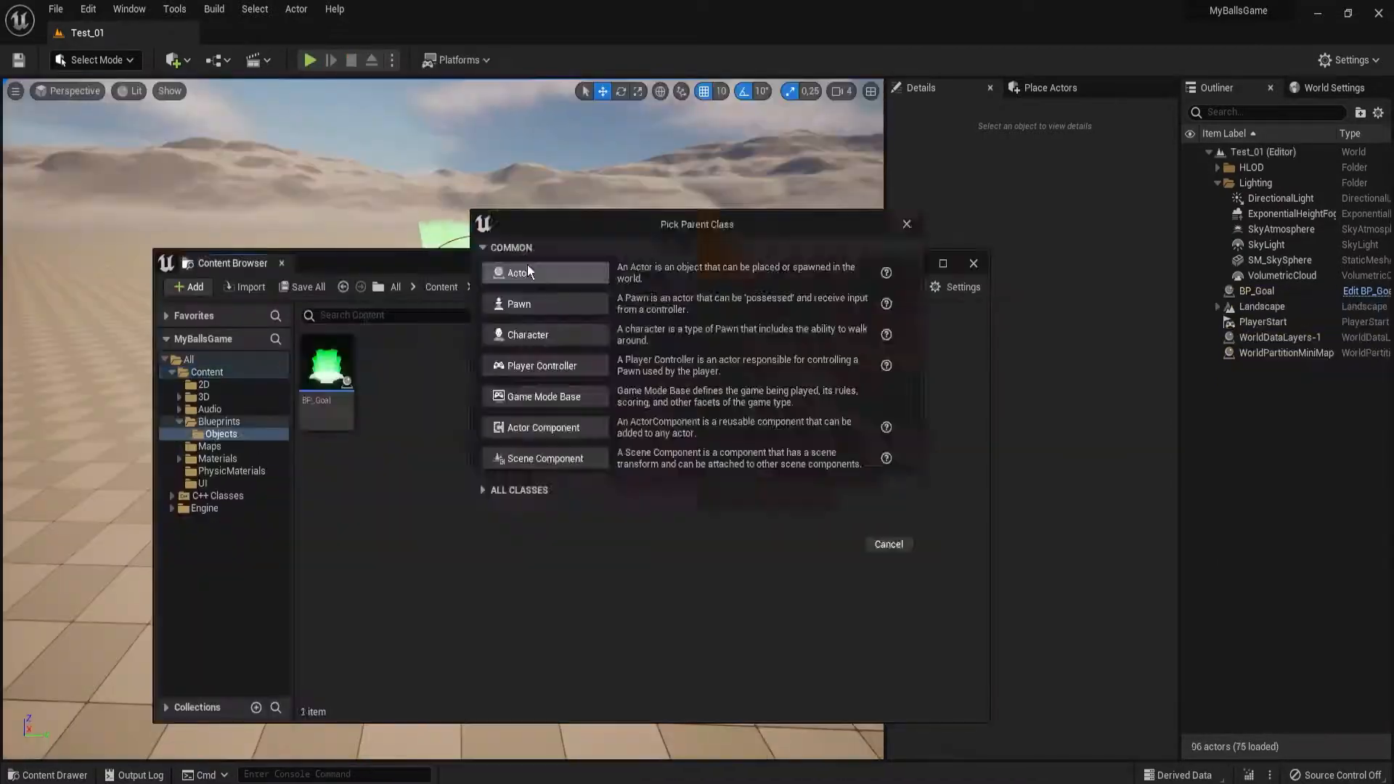
Wire BP_Checkpoint's activation events to Set Active Checkpoint and swap CheckpointMesh's material.
click(519, 272)
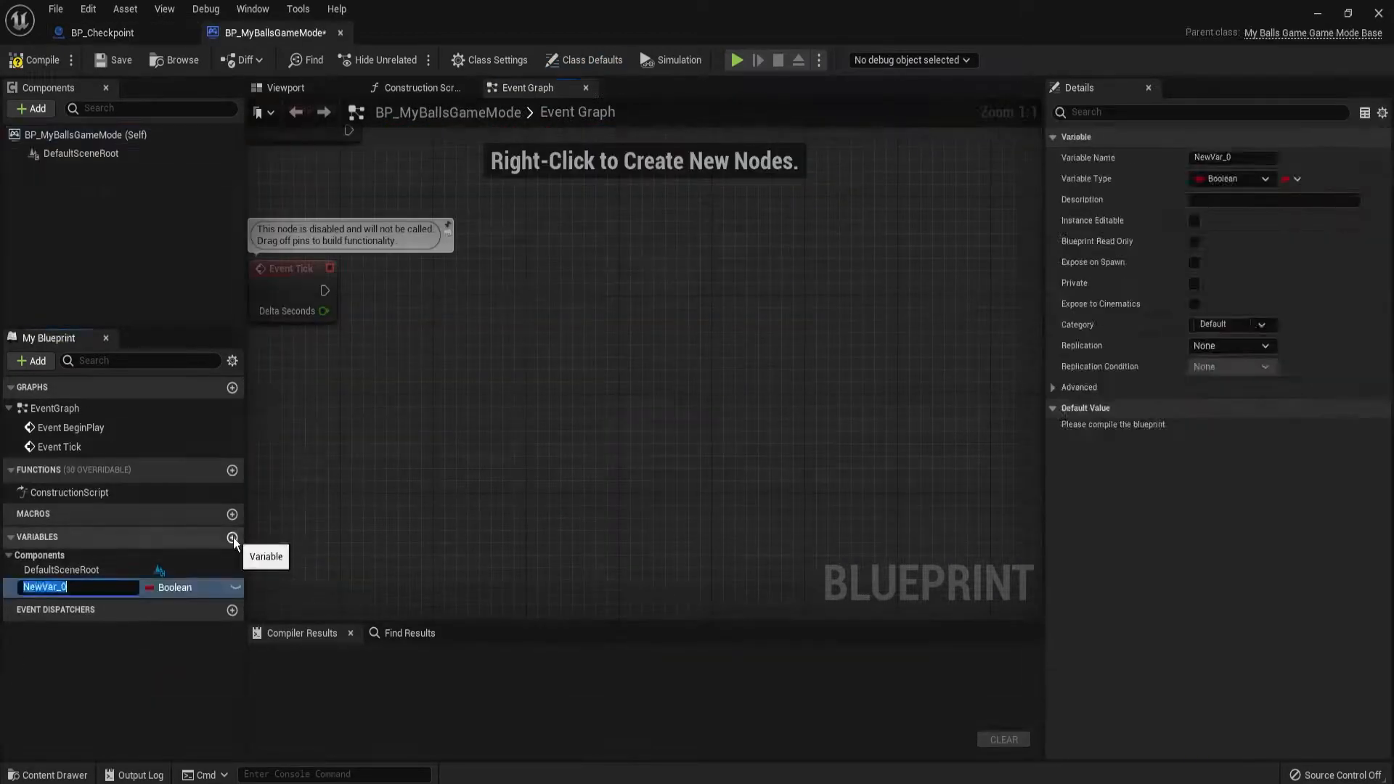
click(100, 32)
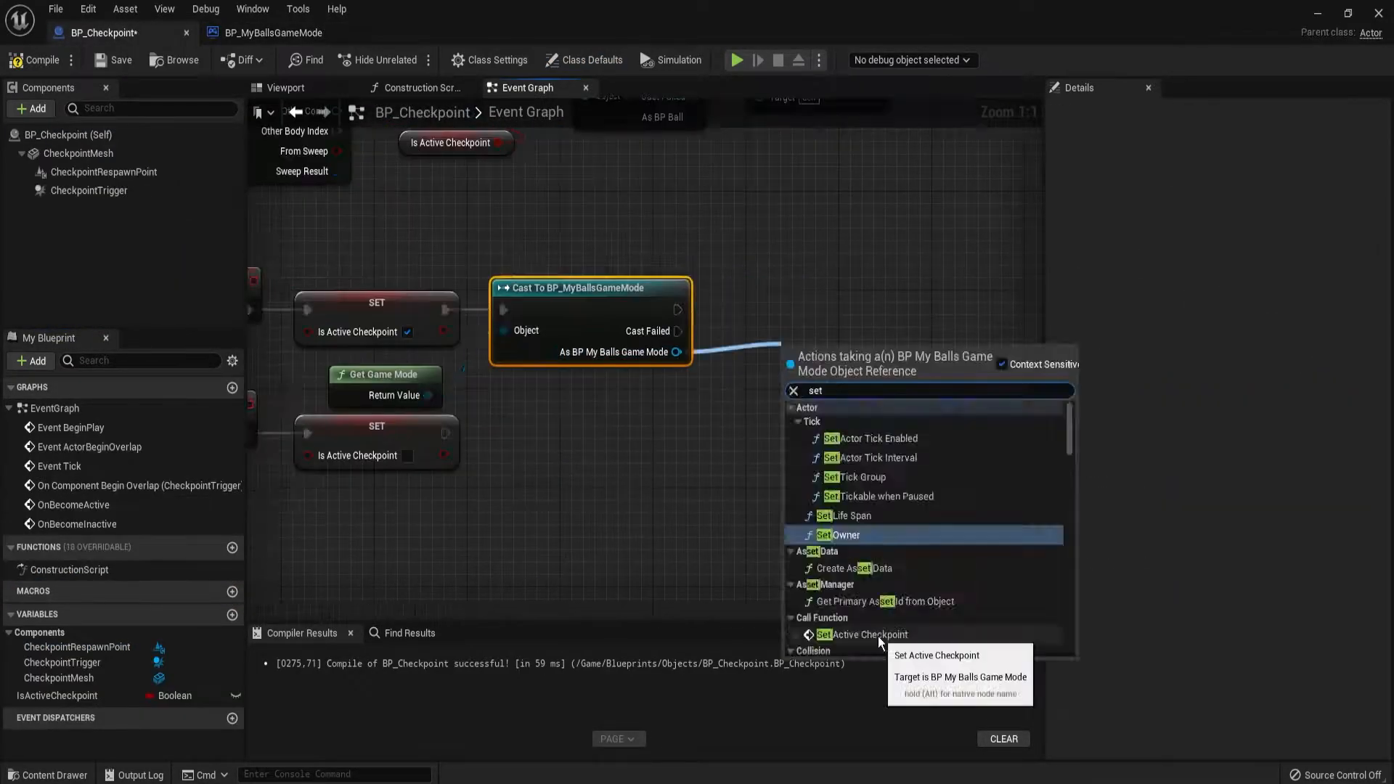
click(864, 633)
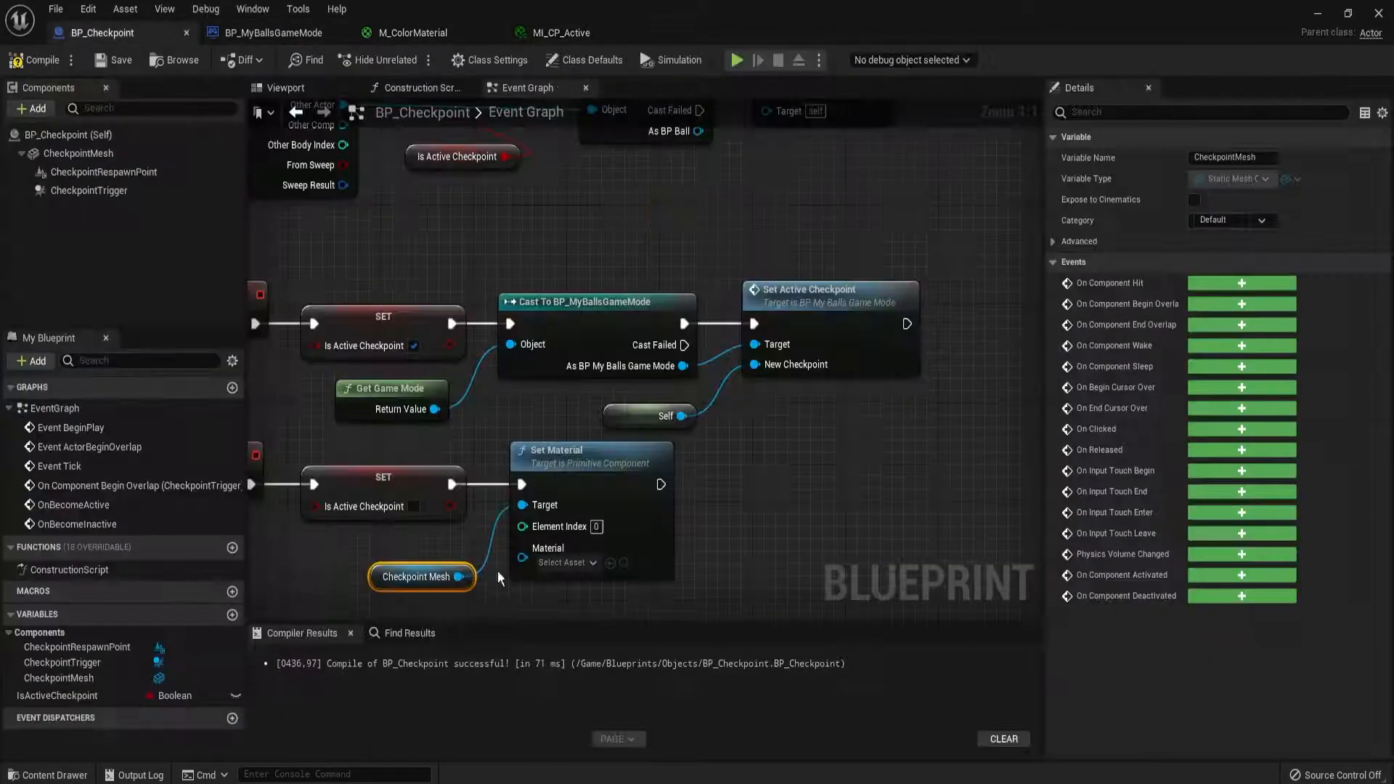
click(736, 60)
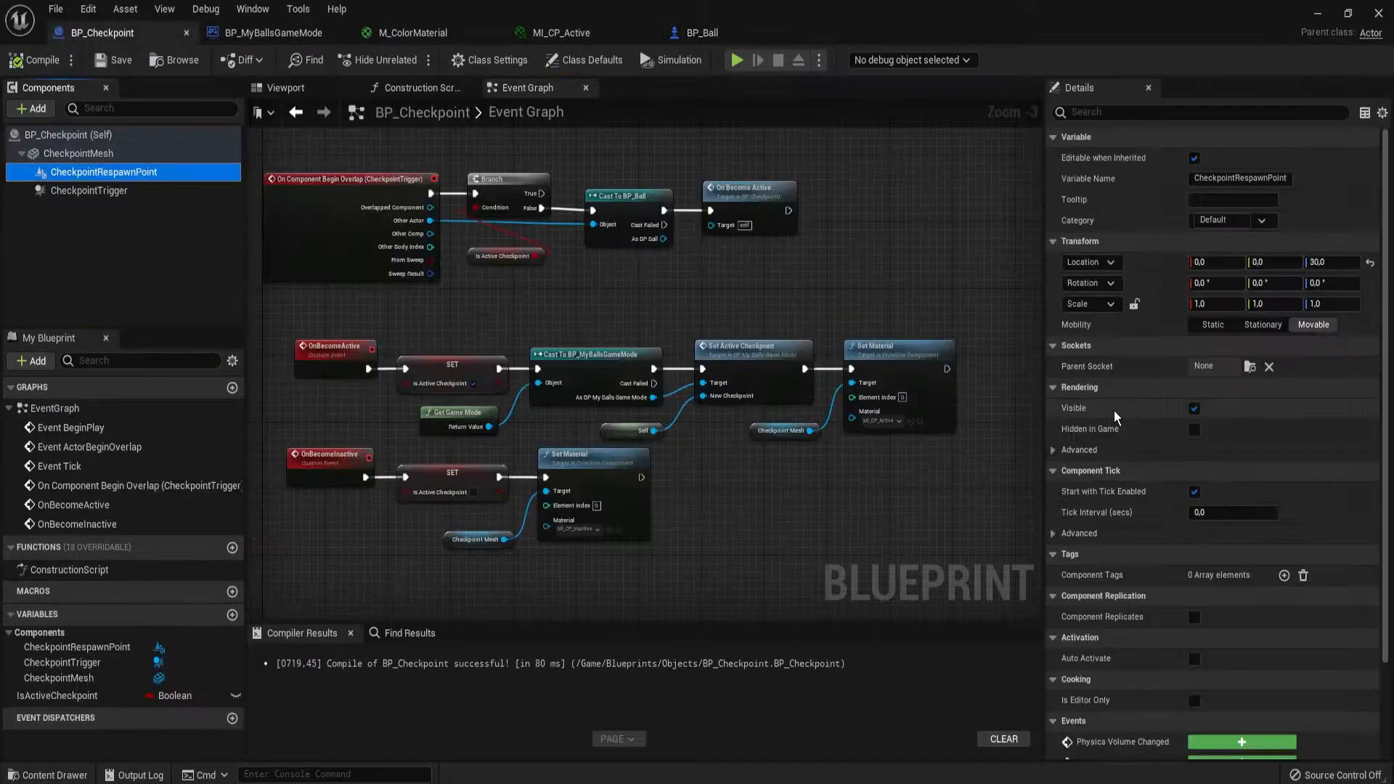
Feed the checkpoint respawn point into BP_Ball's location and the followed actor's location into BP_DropShadow.
click(702, 33)
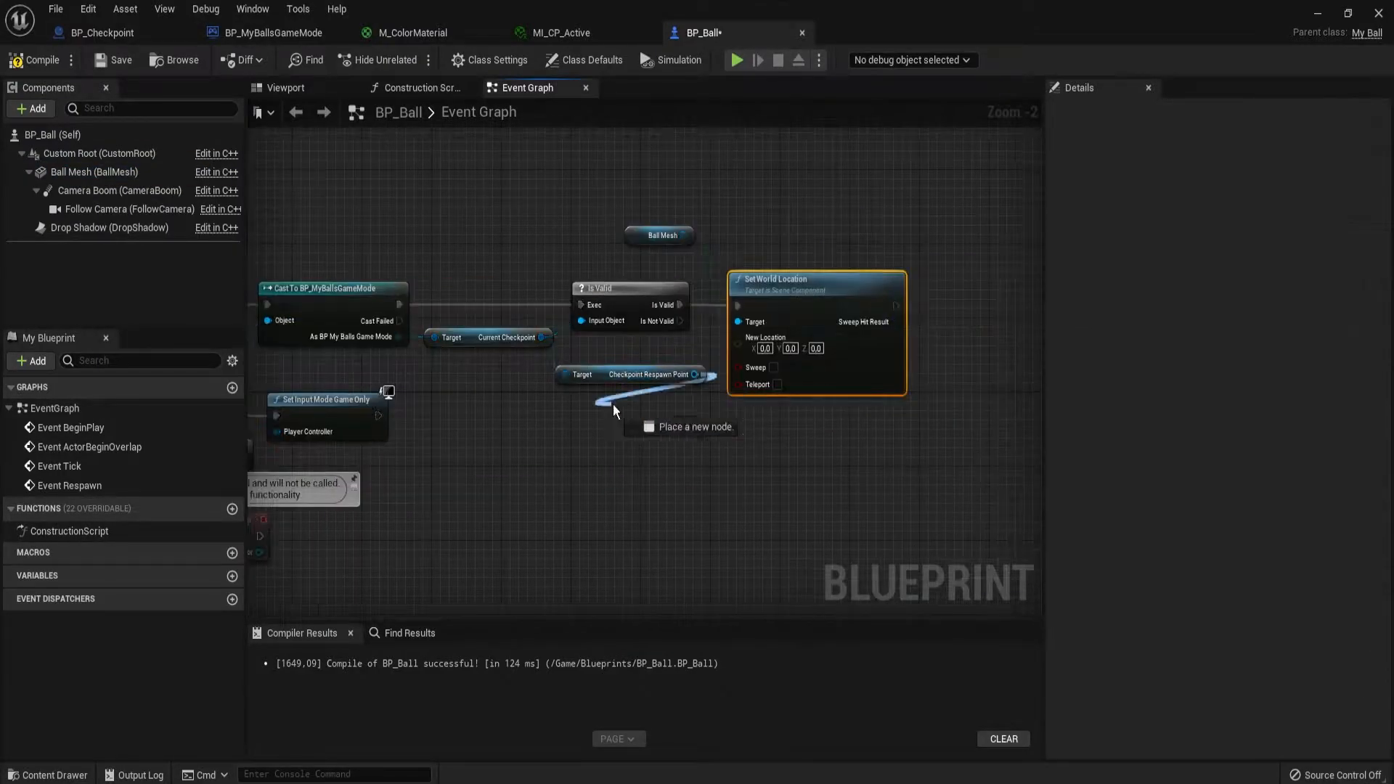
click(267, 33)
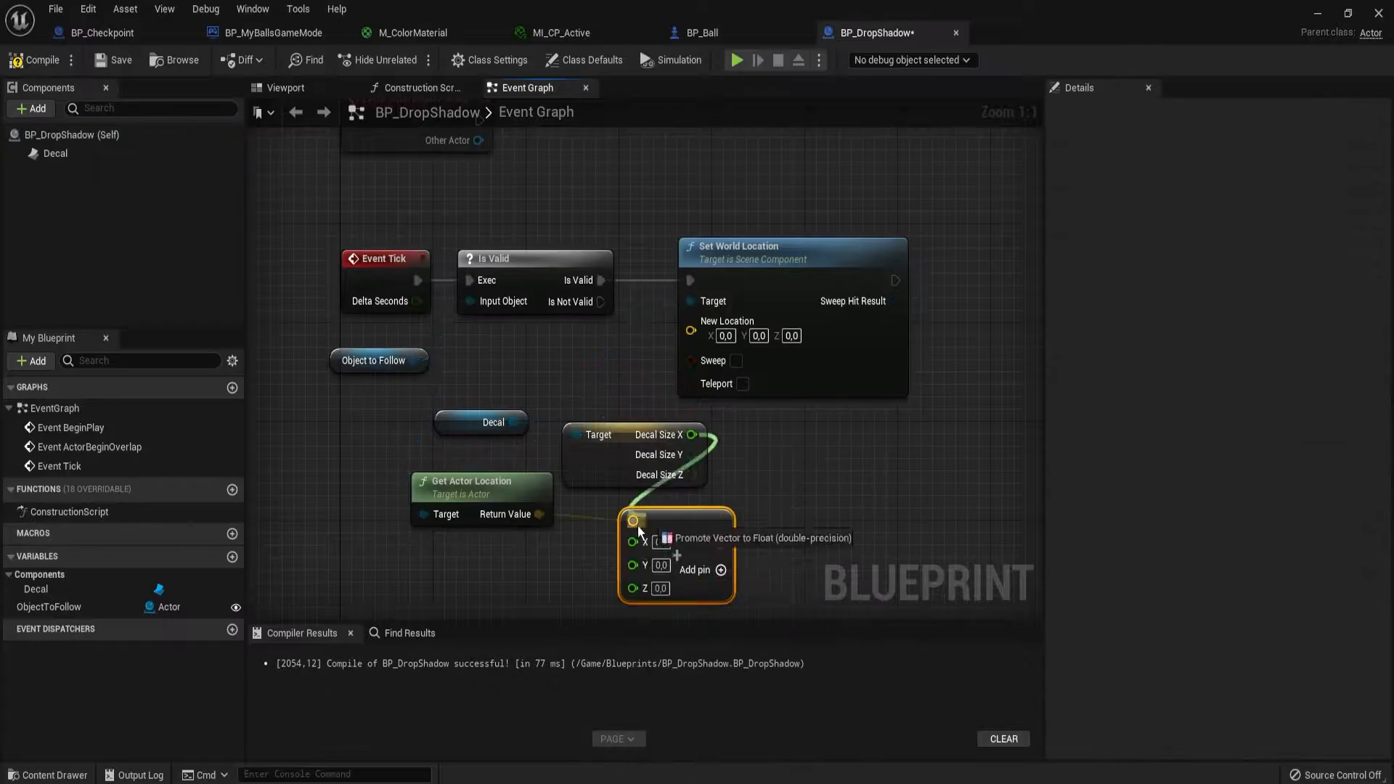
click(735, 60)
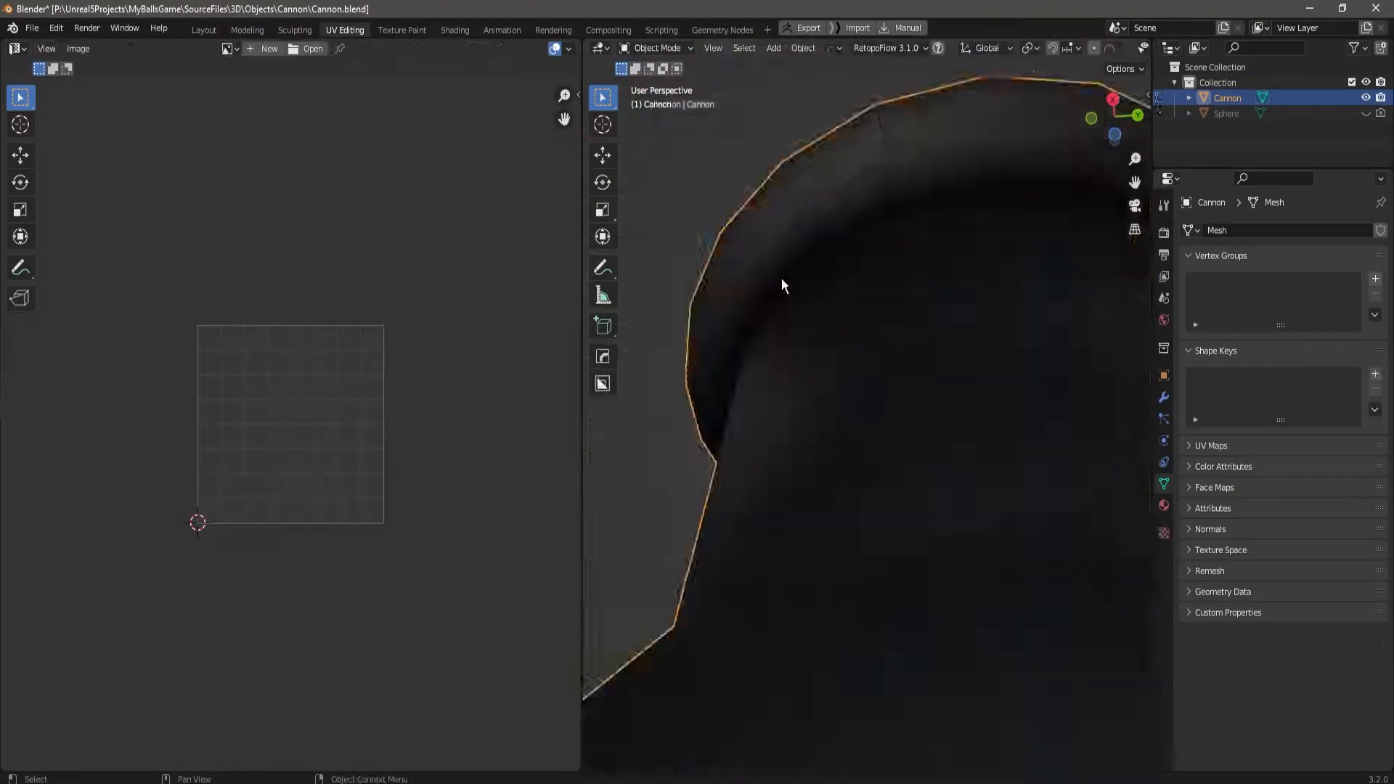
Switch Blender to animating the Cannon and name its animation action.
click(500, 28)
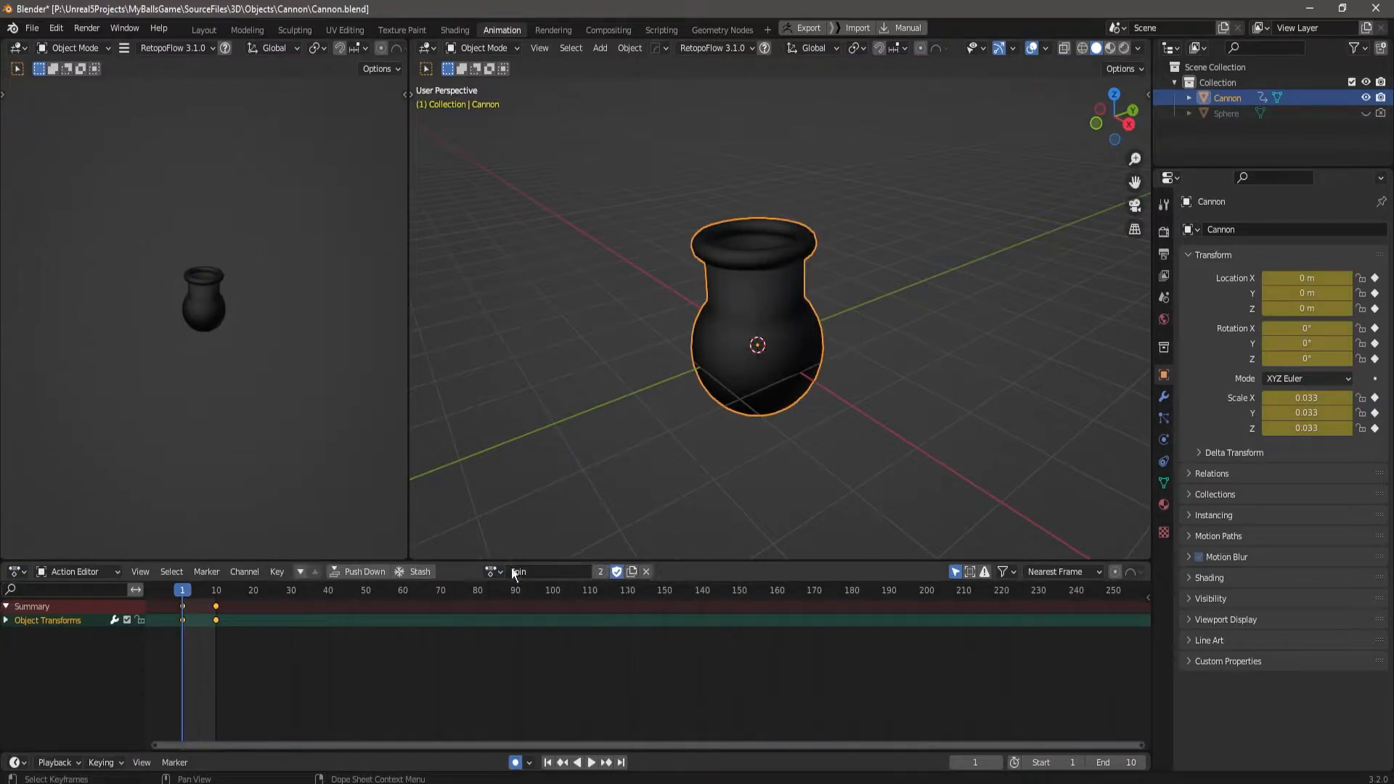
click(590, 762)
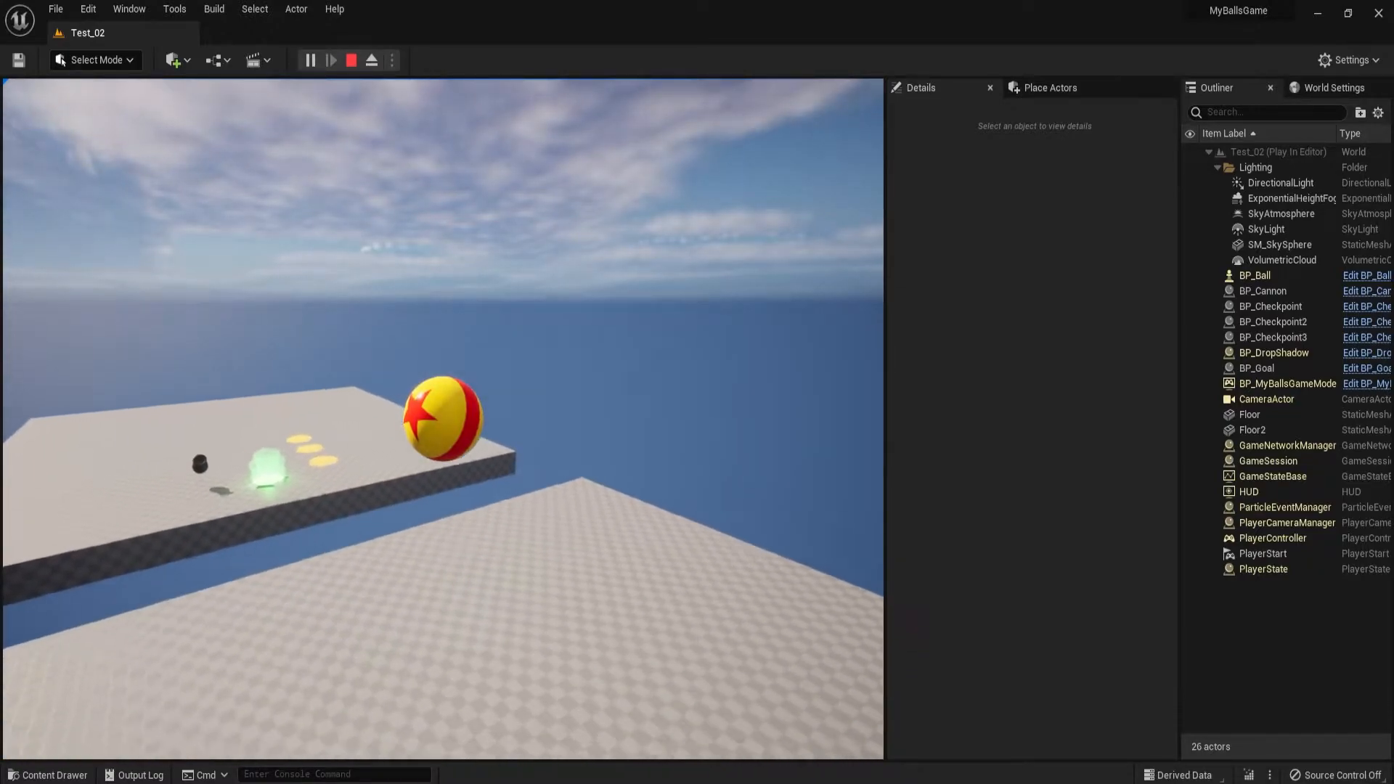
End the Test_02 play test.
click(350, 60)
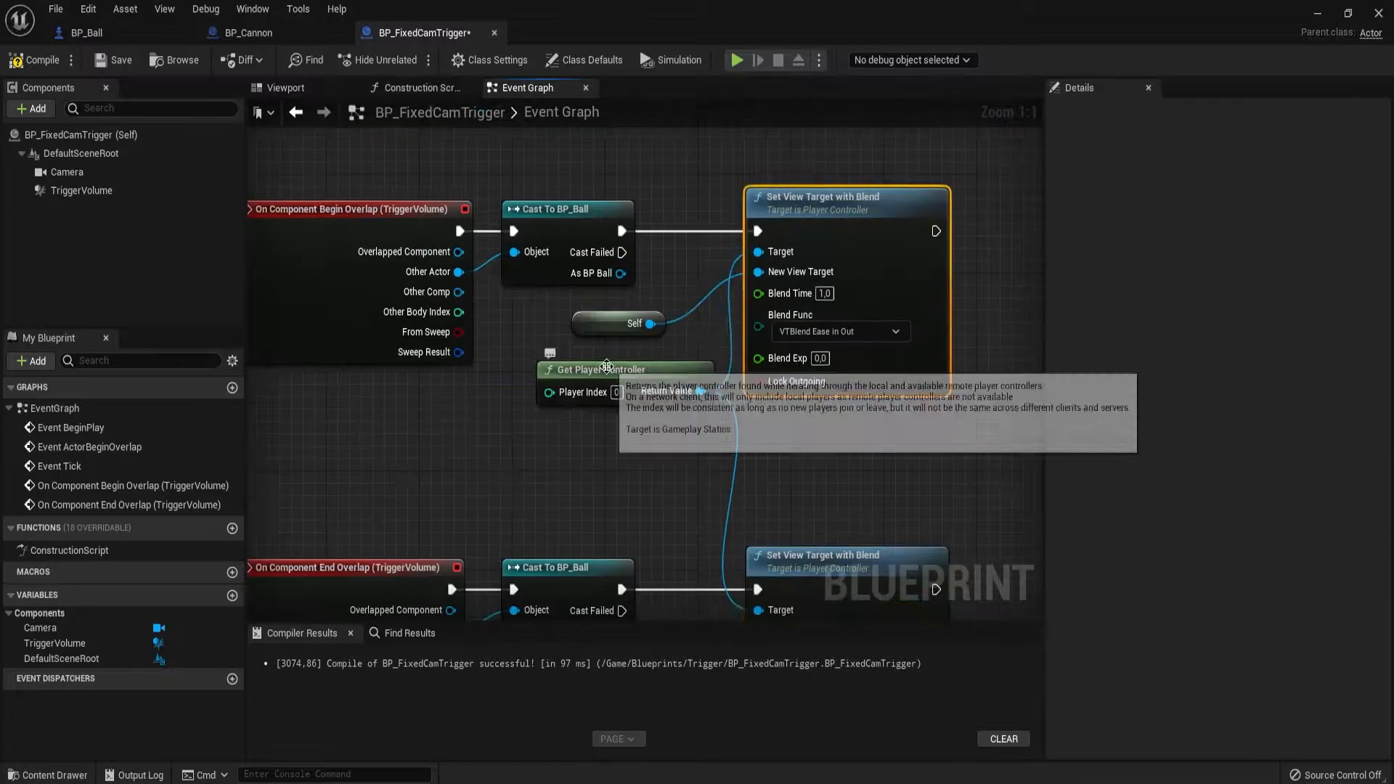
Use the player controller as the target, then end the cannon play test.
click(735, 60)
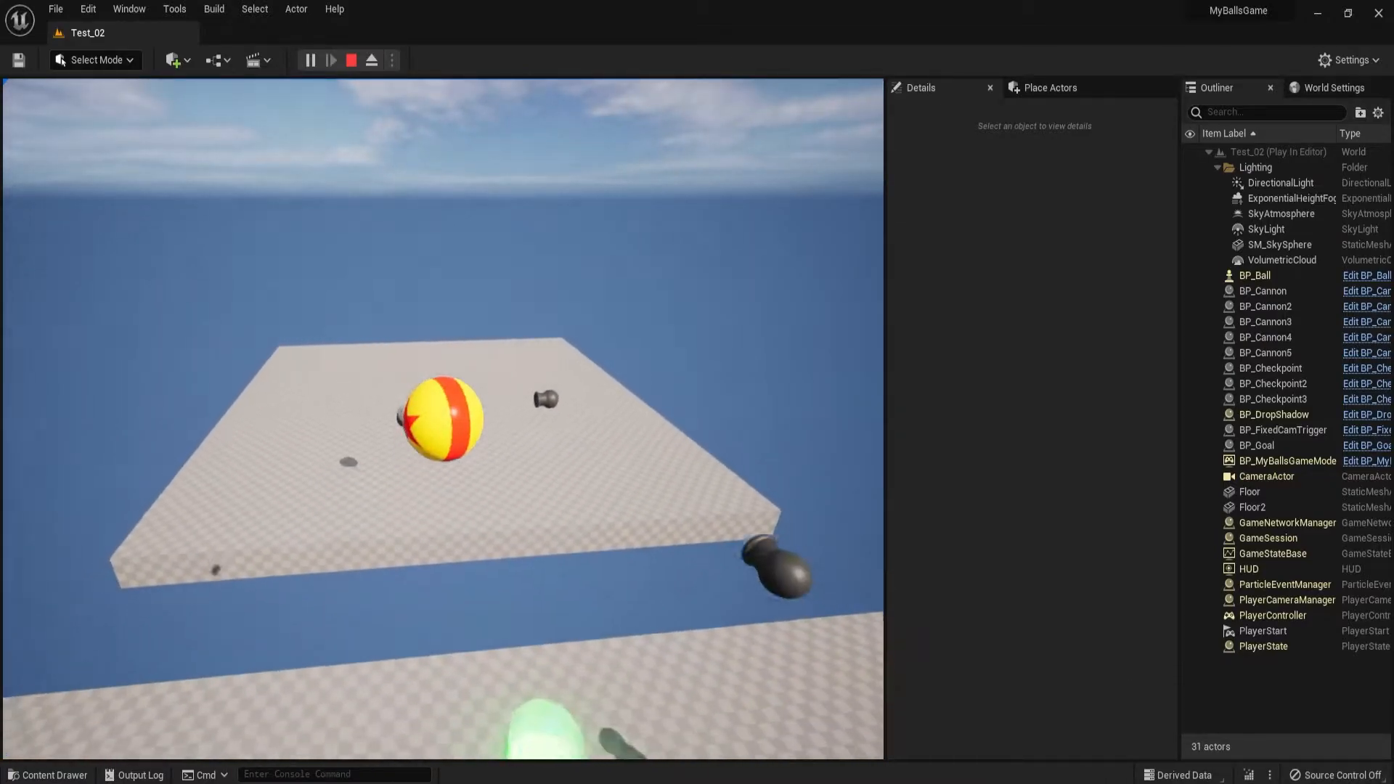
click(729, 33)
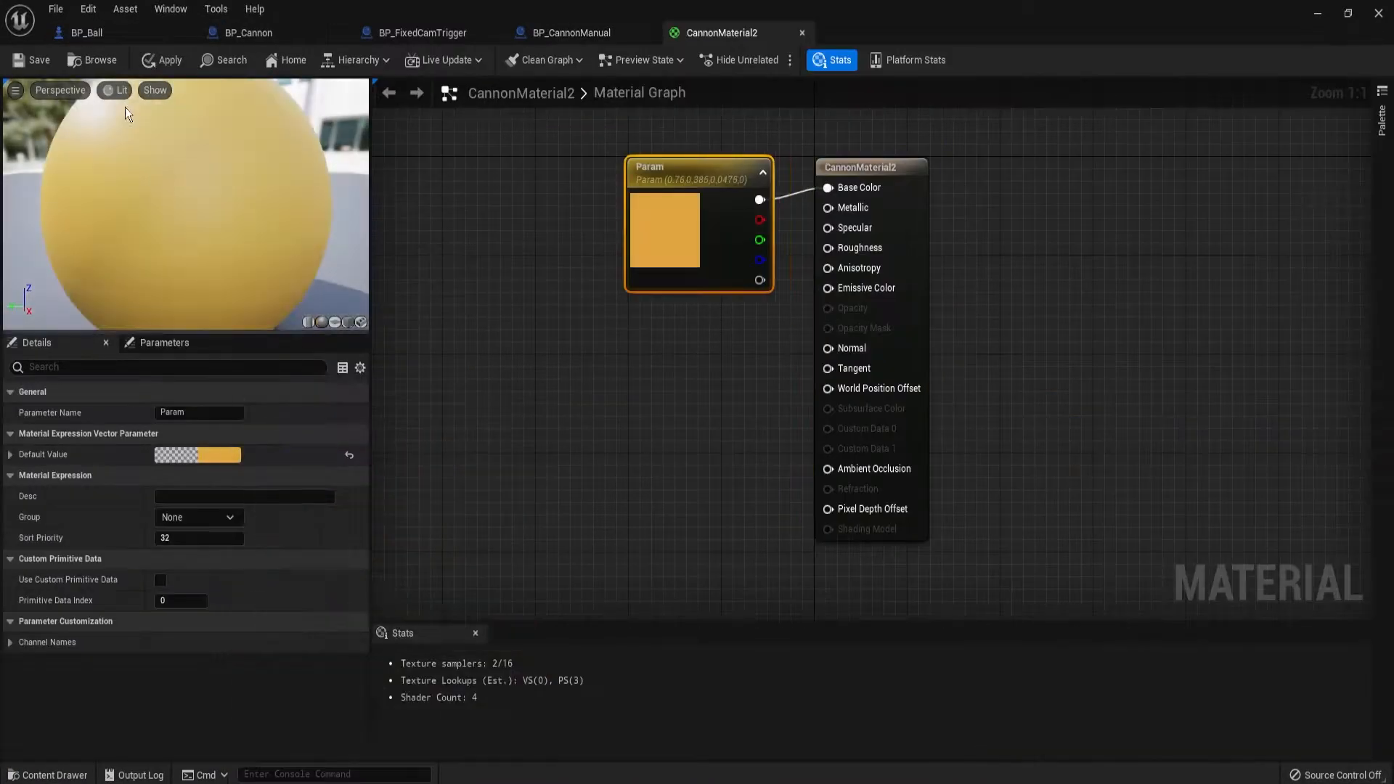
Link BP_CannonManual's true branch to the Rotate Fwd setter.
click(566, 32)
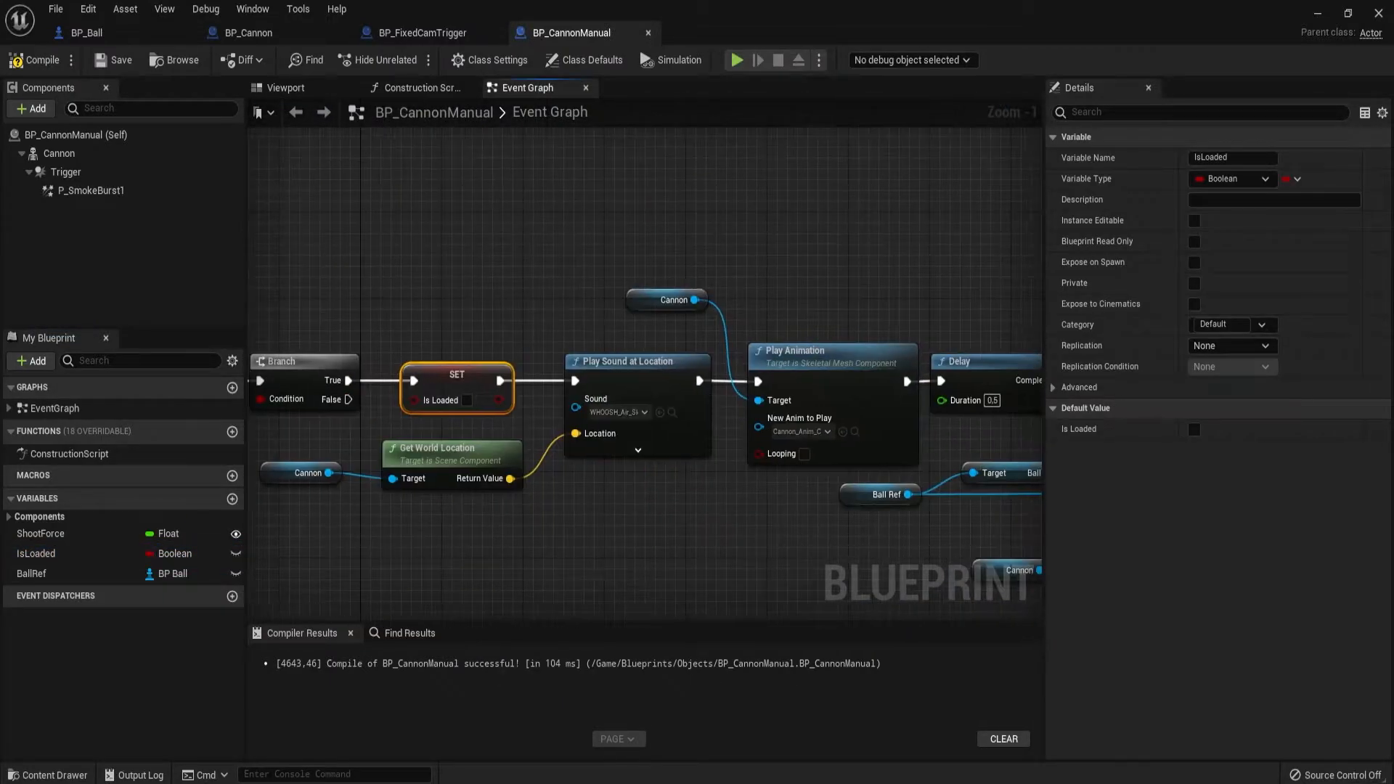
click(232, 499)
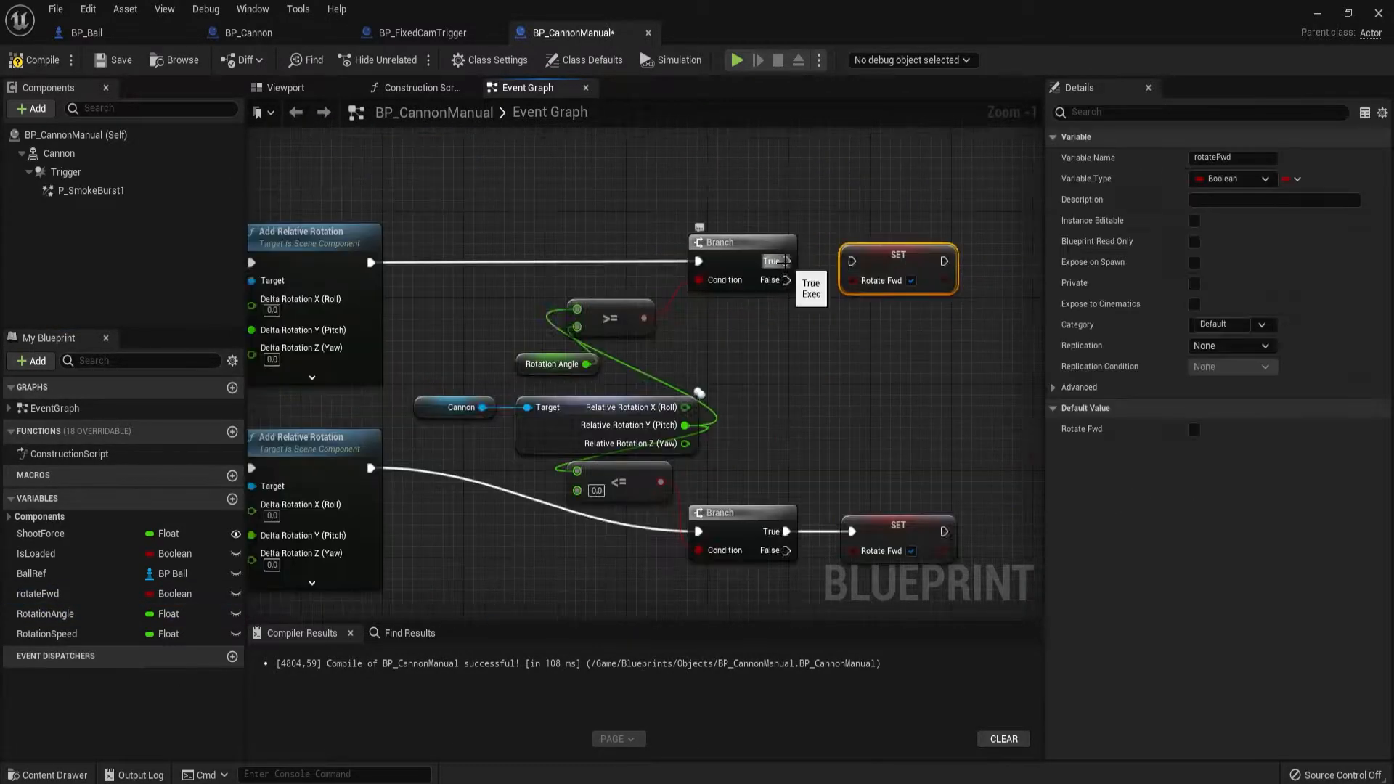
click(735, 60)
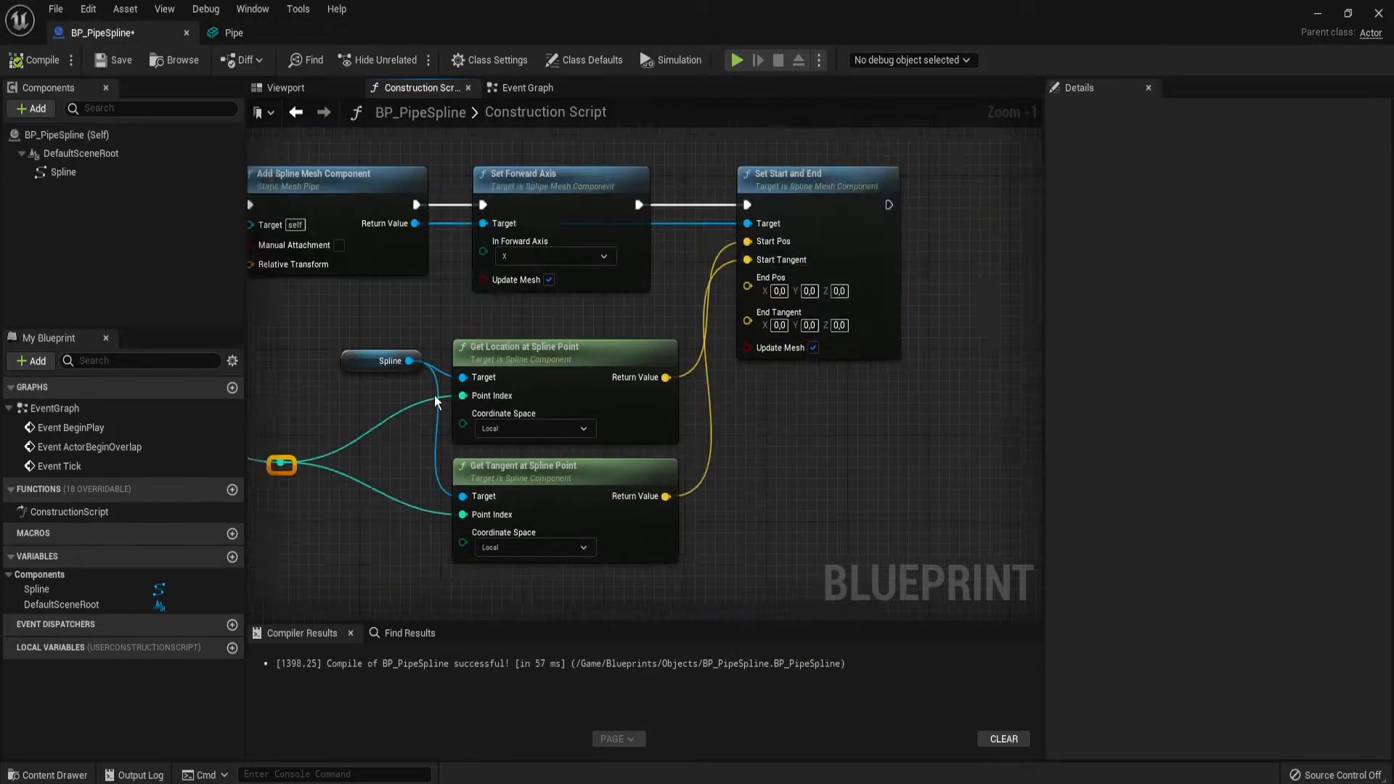
Add a Clamp Vector Size node for the spline tangent in the construction script.
scroll(down, 3)
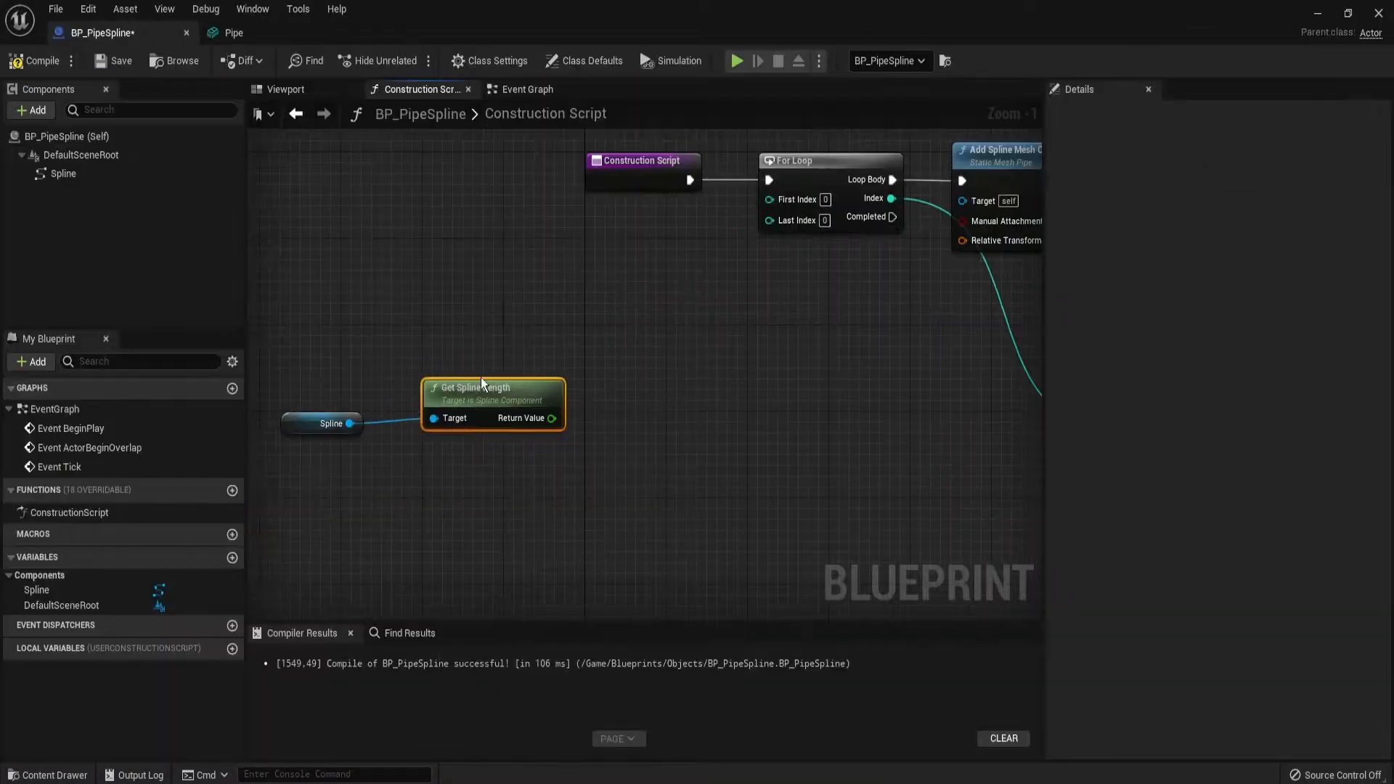
scroll(down, 3)
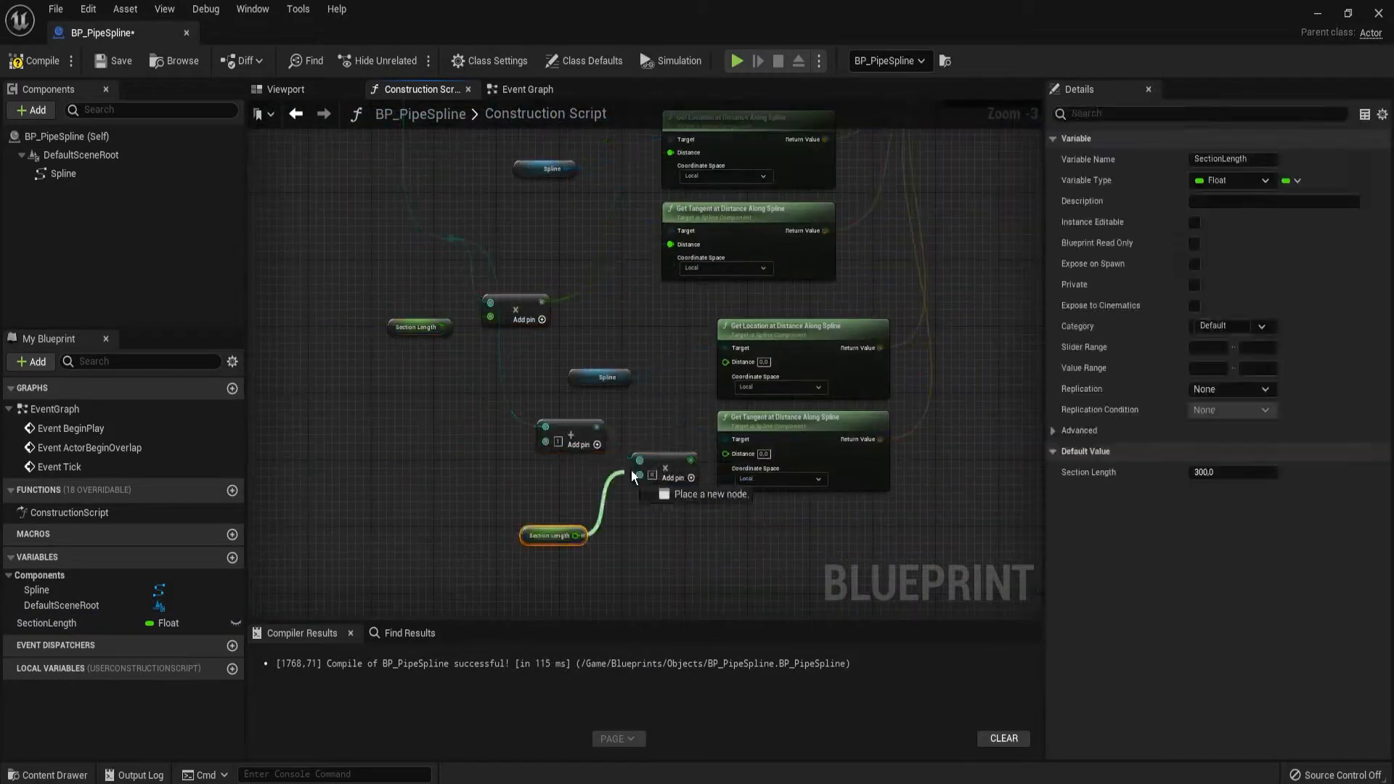
text(clamp)
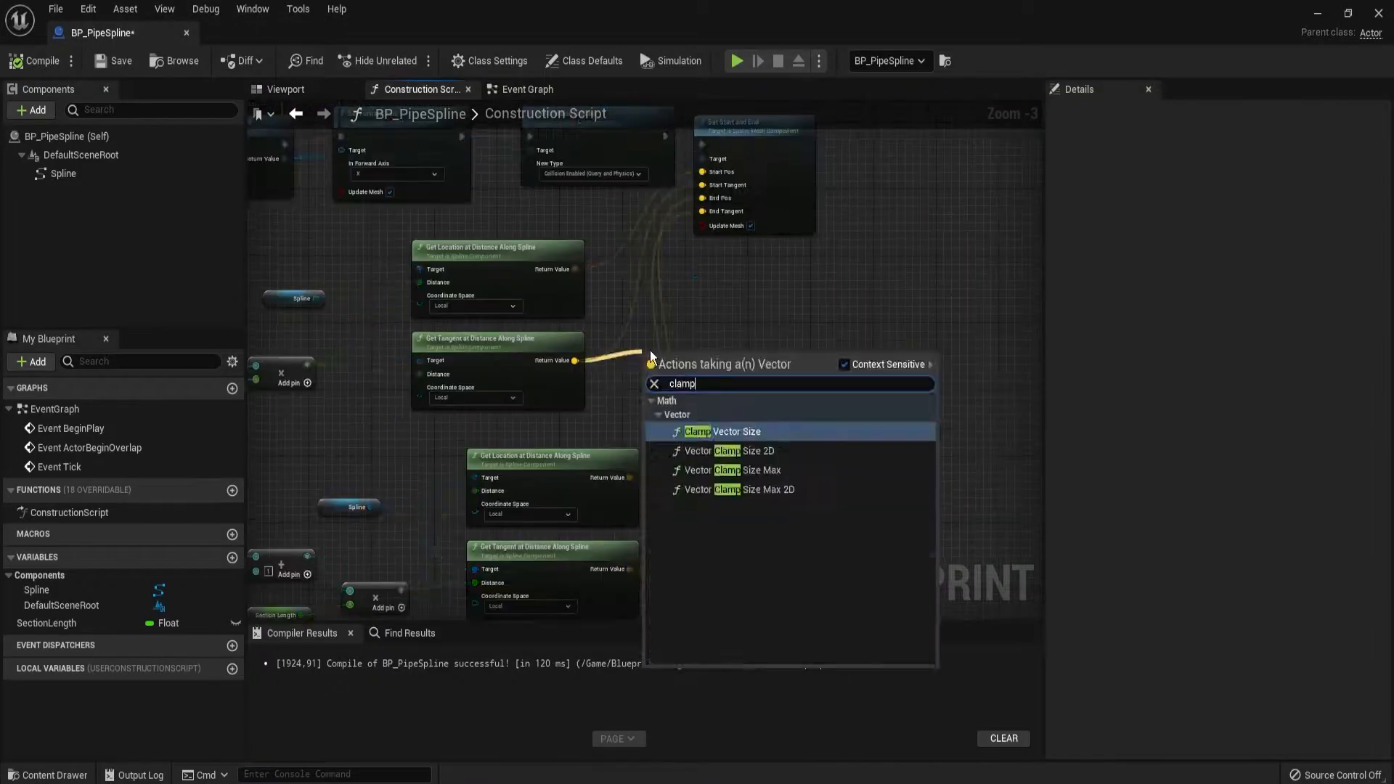
click(736, 431)
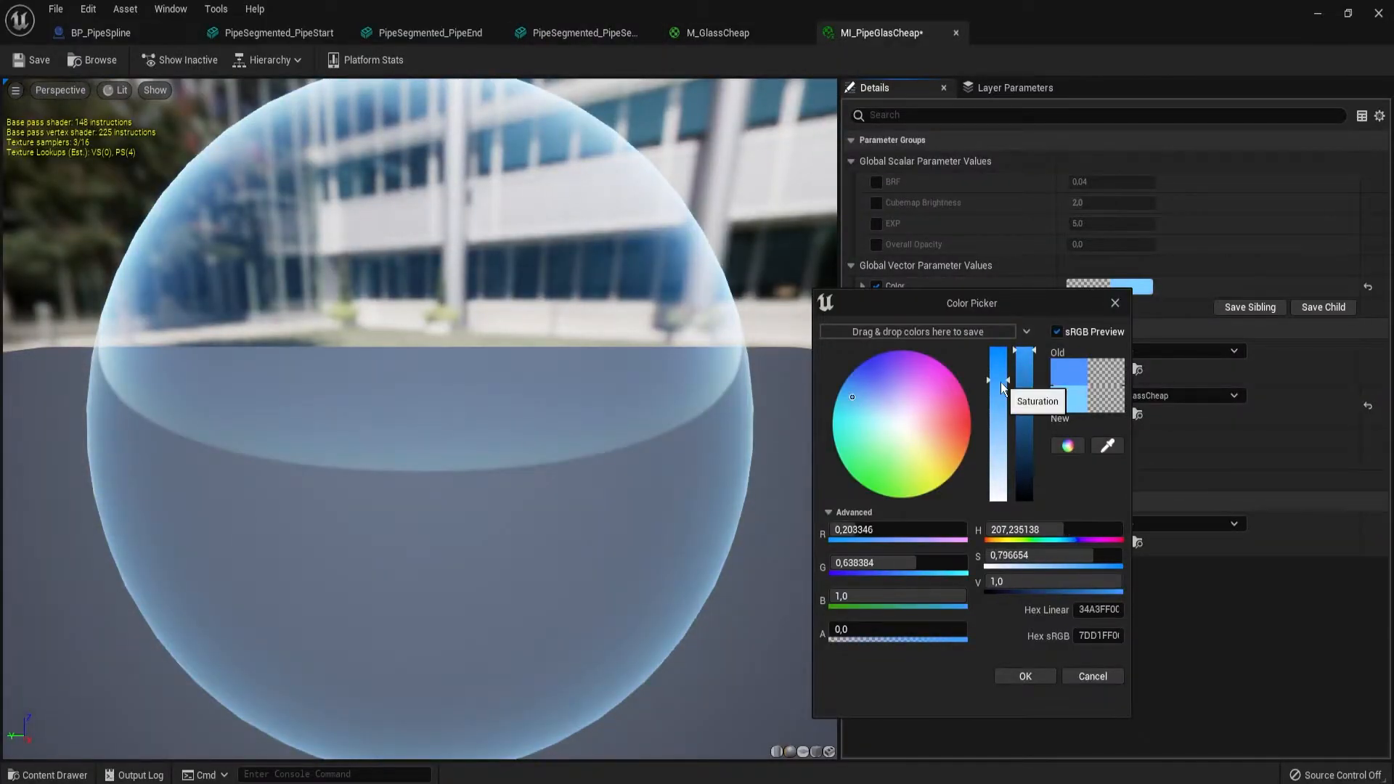
Accept the light-blue glass colour for MI_PipeGlasCheap and set EXP to 3.0.
click(1023, 675)
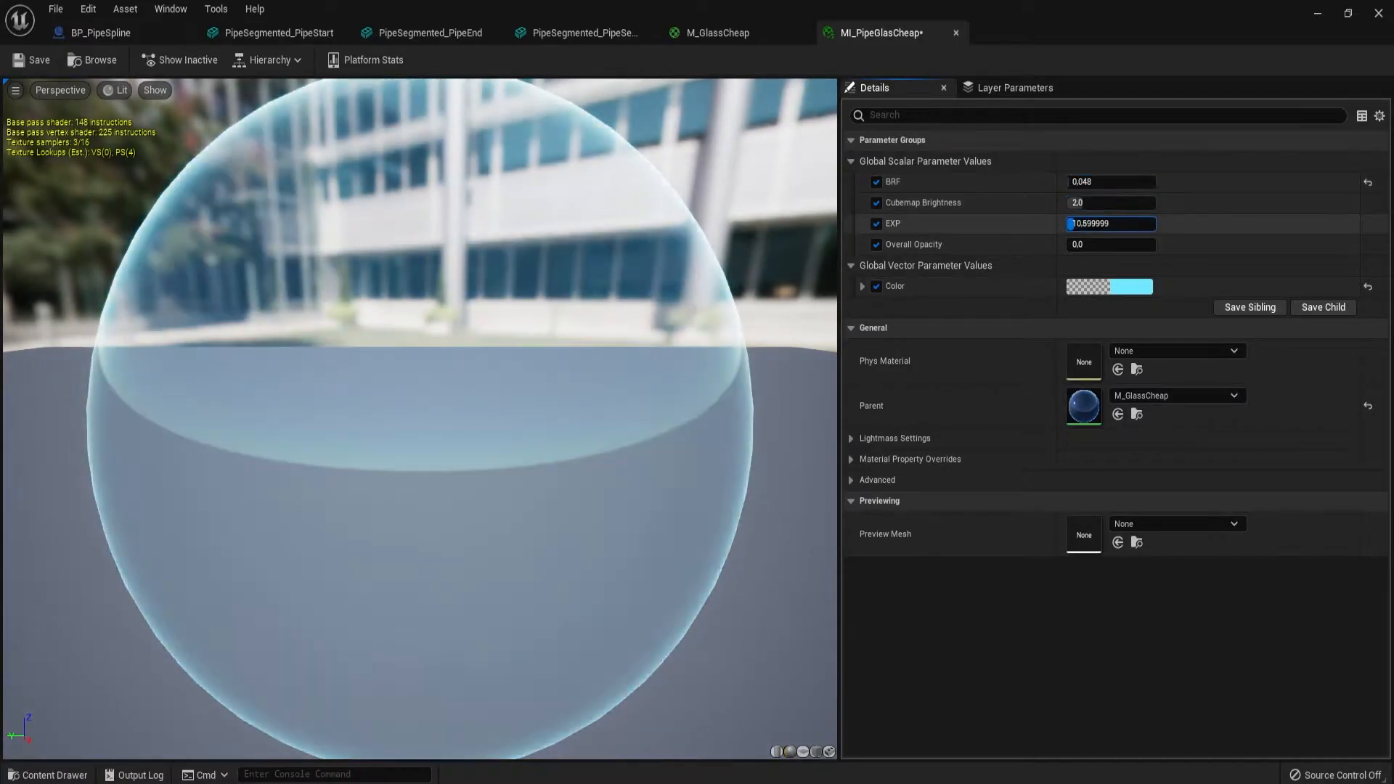
text(3.0)
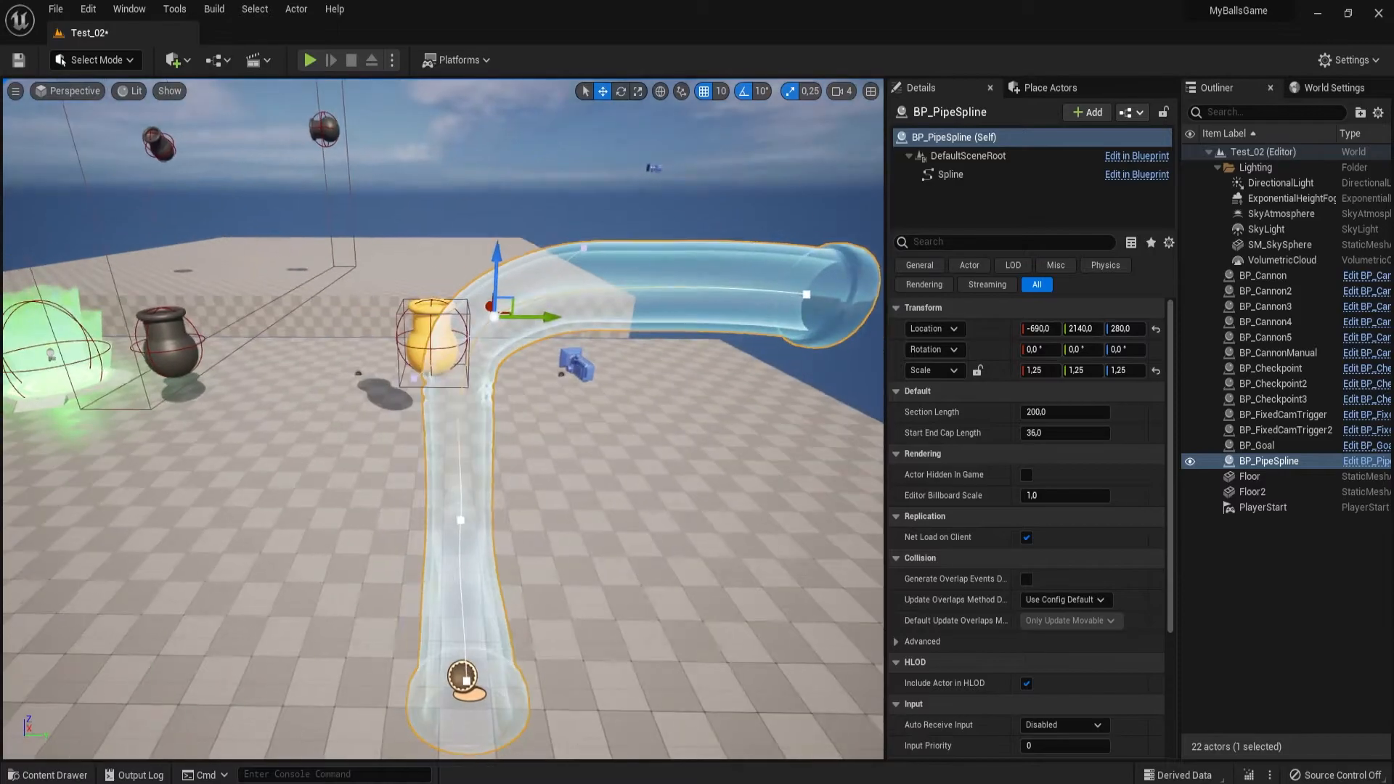
Play-test Test_02 with the glass pipe, cannons and checkpoints.
click(309, 60)
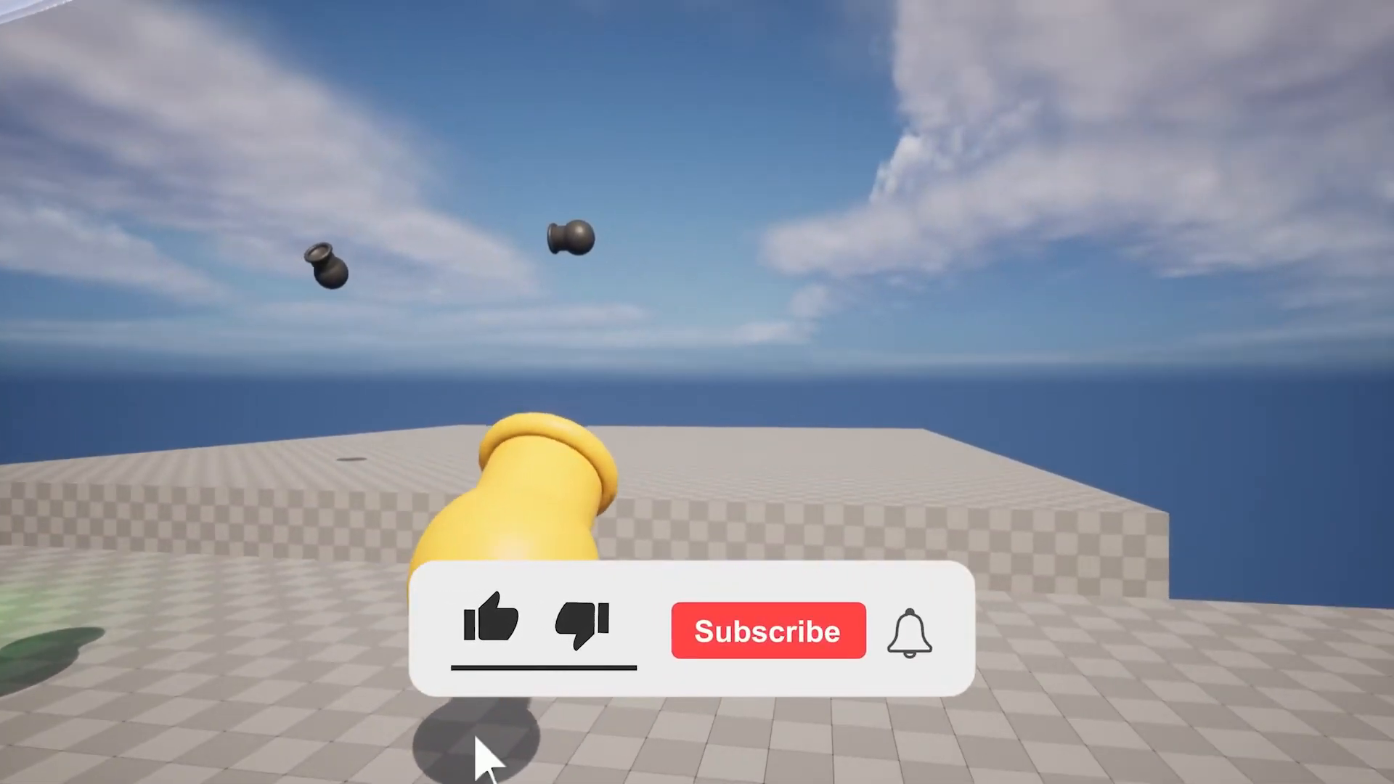
click(490, 618)
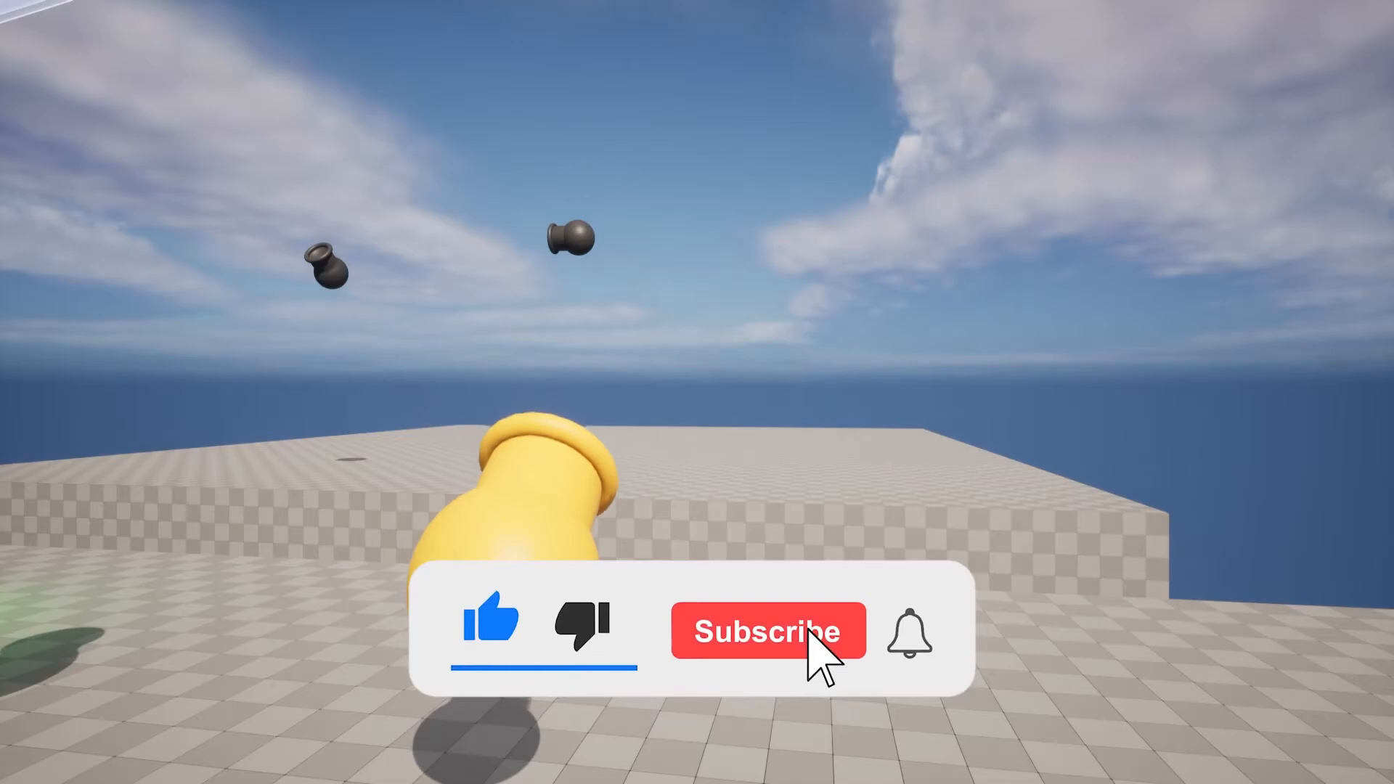
click(767, 631)
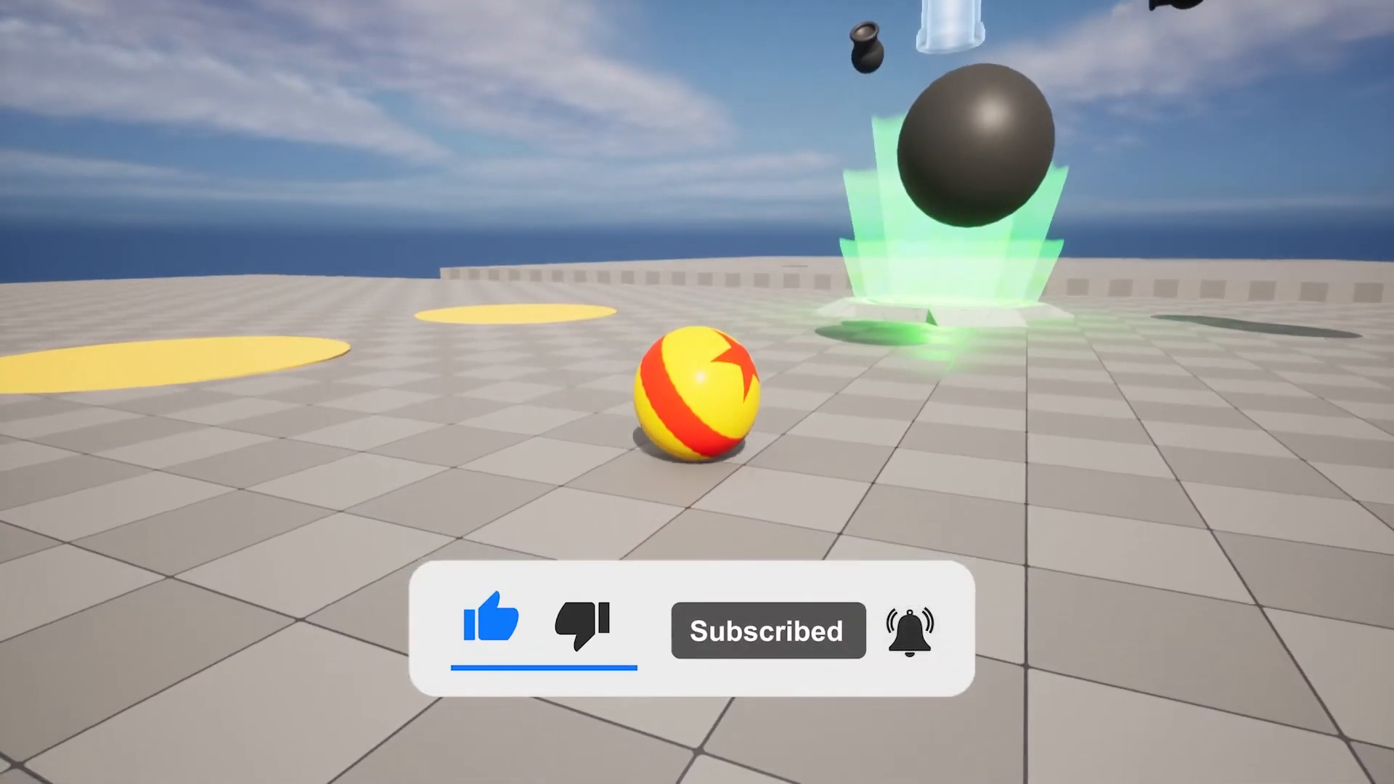